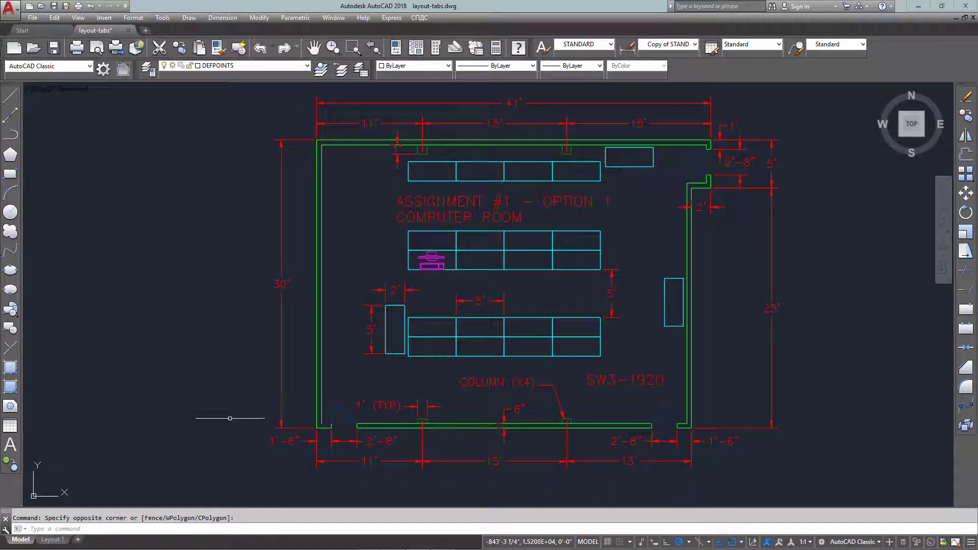
Step: Switch to the Layout 1 sheet holding the COMPUTER ROOM title block
{"action": "left_click", "coordinate": [52, 540]}
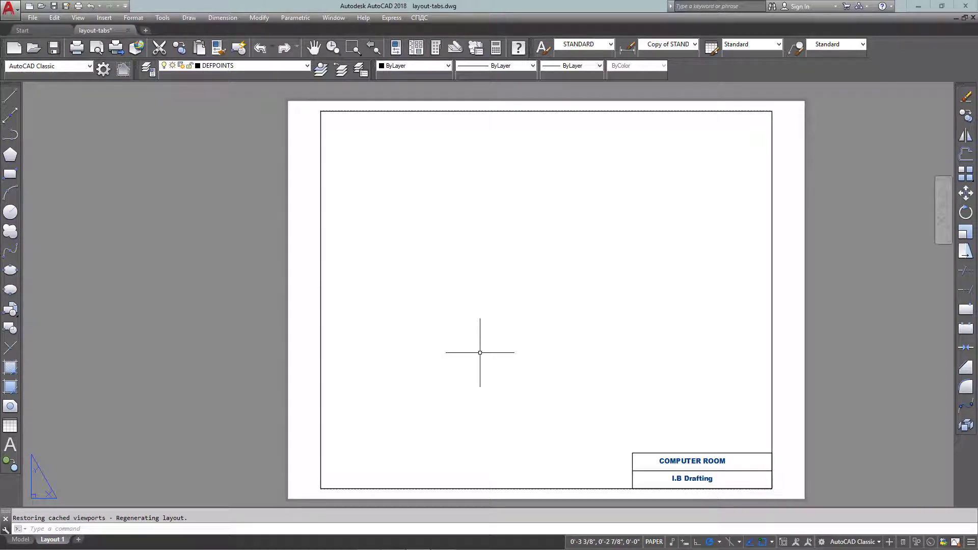
{"action": "mouse_move", "coordinate": [483, 347]}
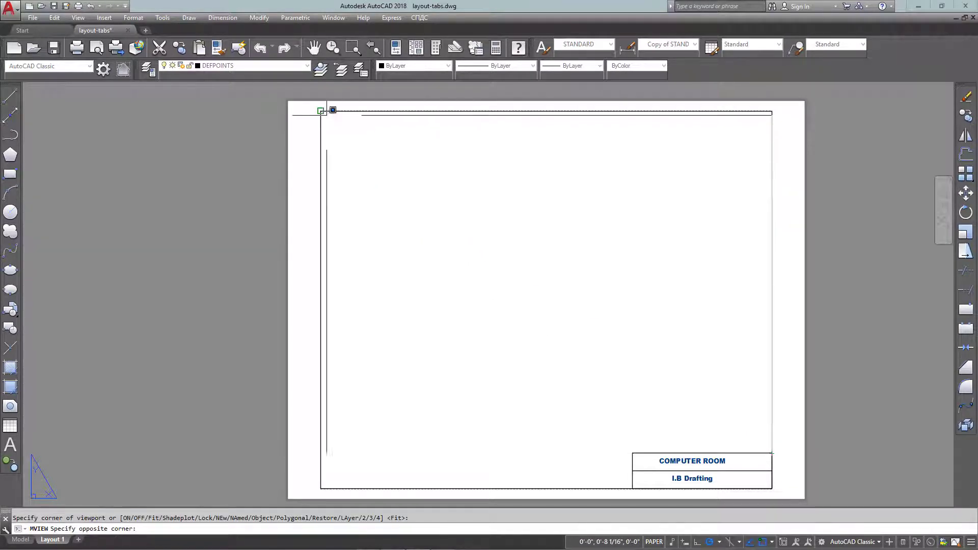
Step: Pick the opposite corner to finish the viewport inside the title block border
{"action": "left_click", "coordinate": [649, 278]}
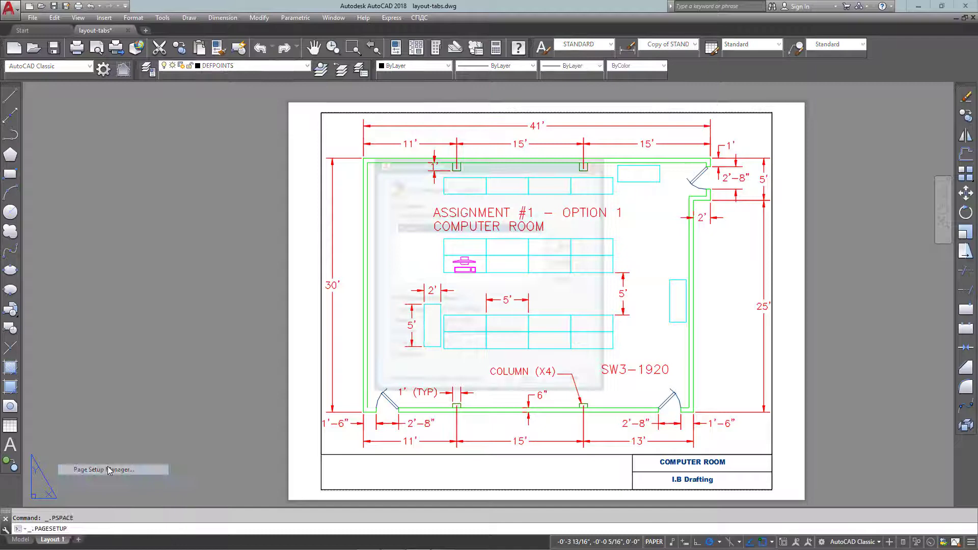
Step: Set the page setup printer to Print to Evernote with the Grayscale.ctb plot style
{"action": "left_click", "coordinate": [103, 469]}
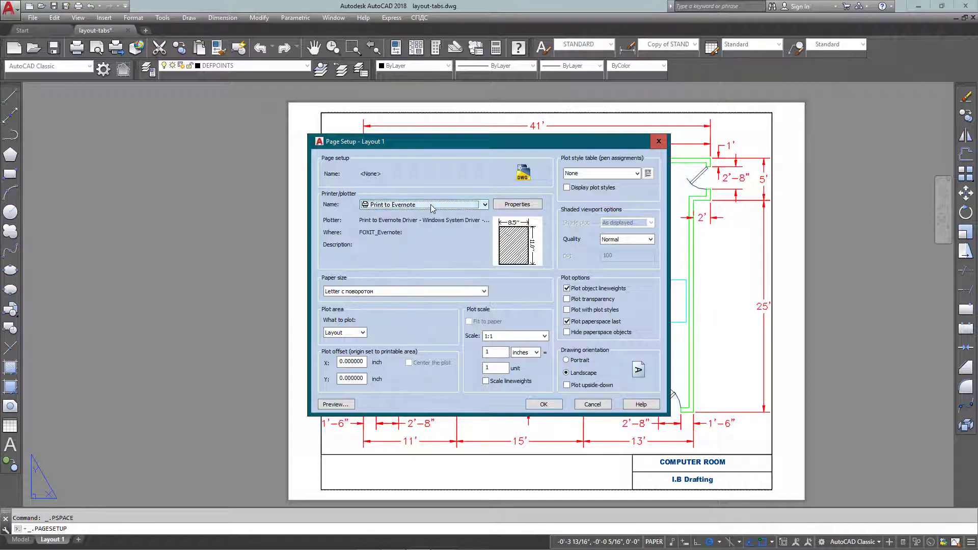
{"action": "left_click", "coordinate": [647, 173]}
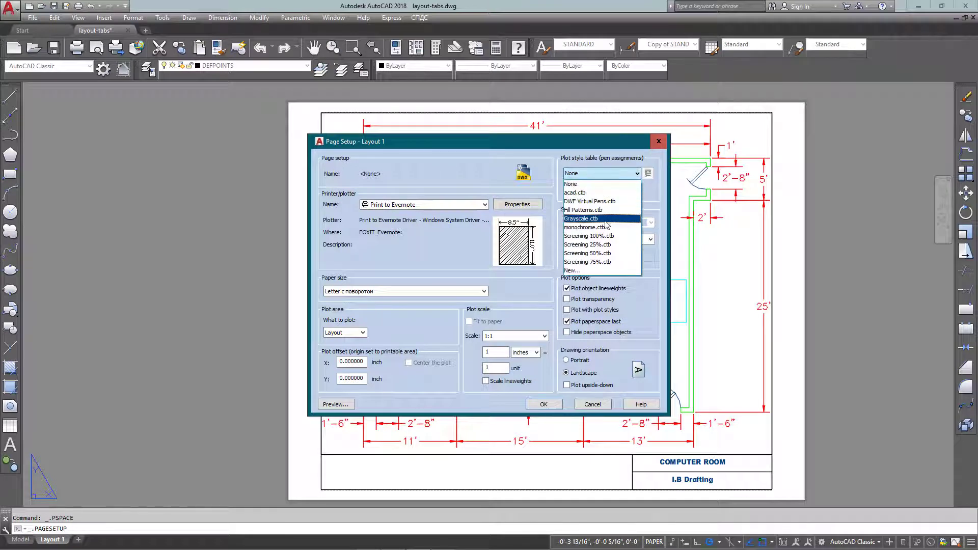
{"action": "left_click", "coordinate": [581, 219]}
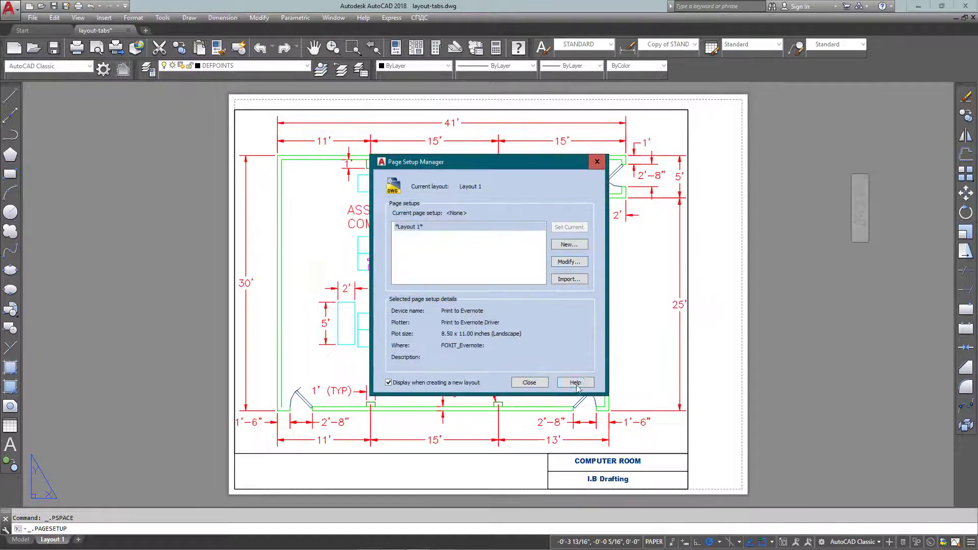
Step: Close the Page Setup Manager to return to the layout sheet
{"action": "left_click", "coordinate": [529, 382]}
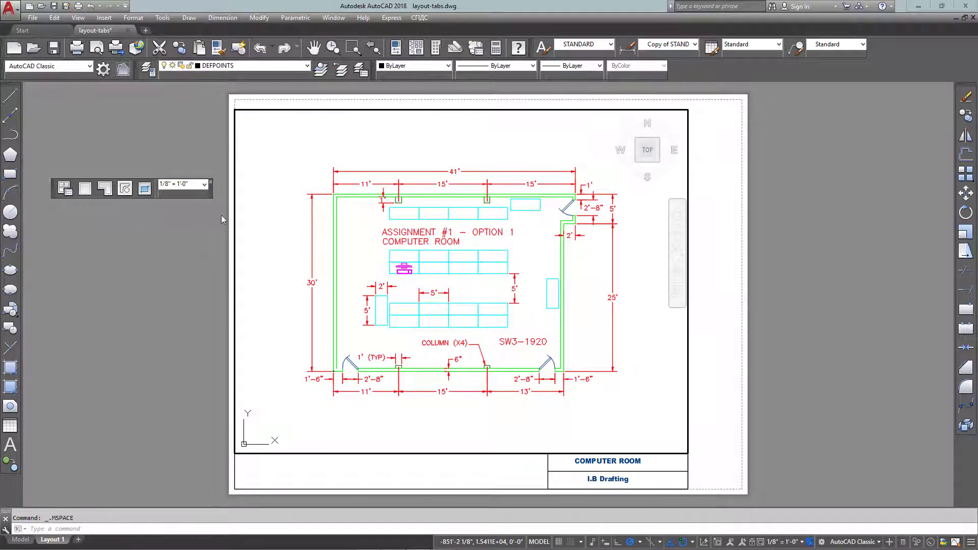
Step: Set the viewport scale to 1/8" = 1'-0" from the scale list
{"action": "left_click", "coordinate": [206, 183]}
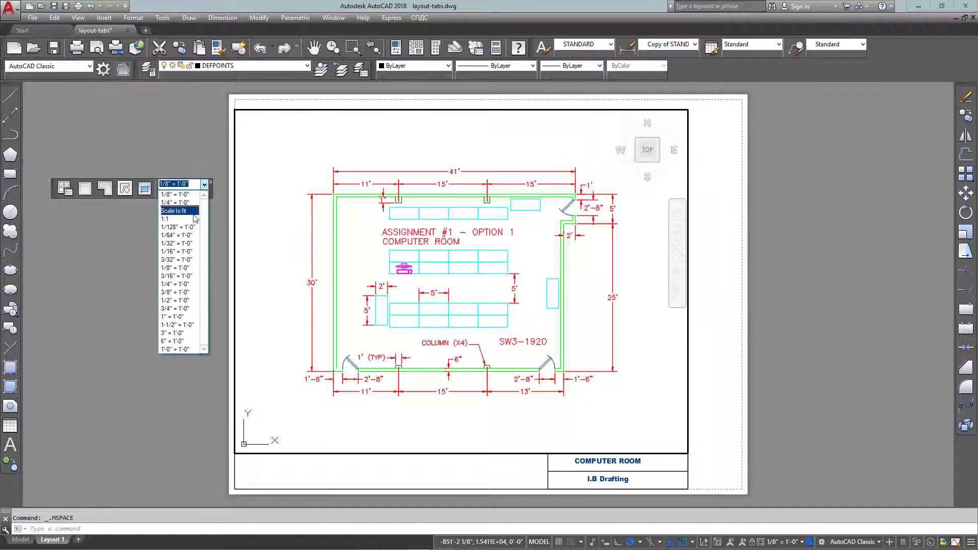
{"action": "left_click", "coordinate": [178, 251]}
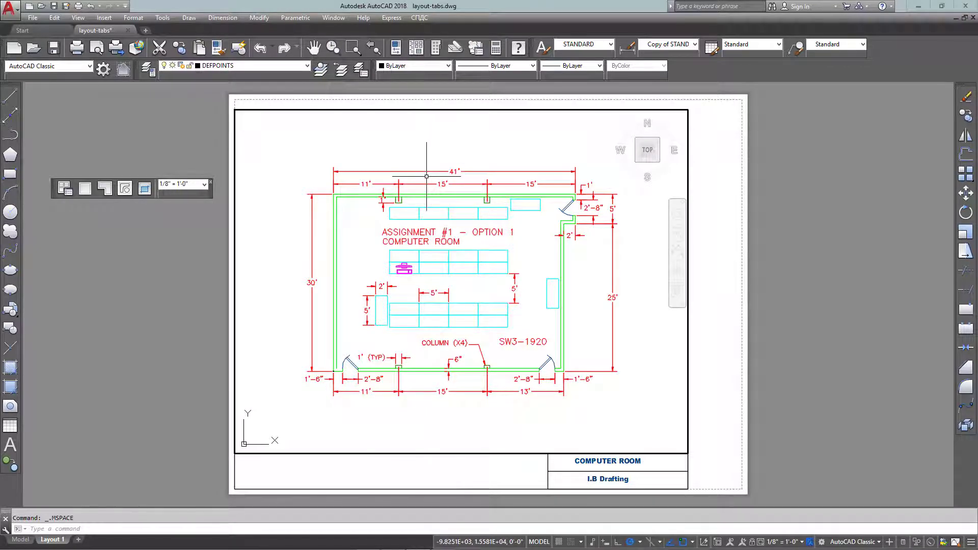
{"action": "mouse_move", "coordinate": [248, 135]}
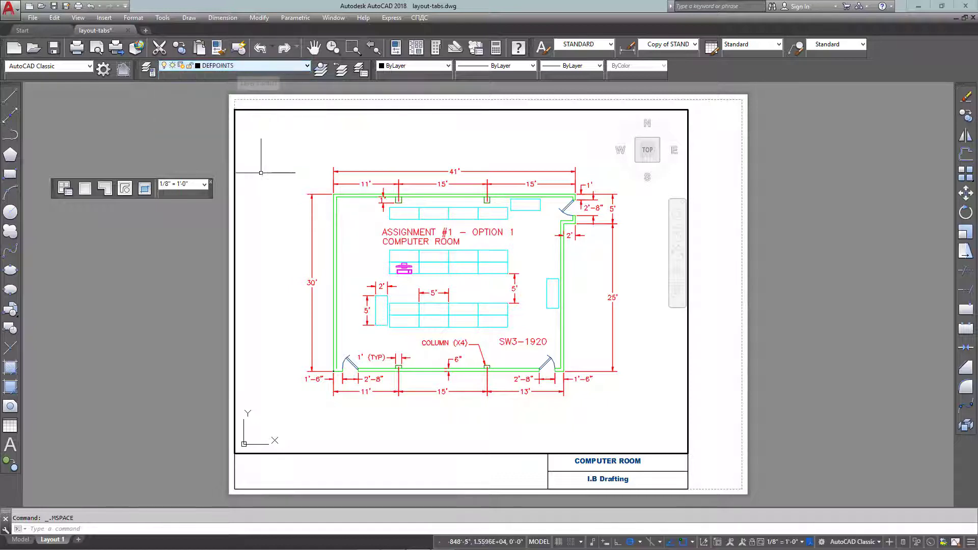
{"action": "mouse_move", "coordinate": [292, 300]}
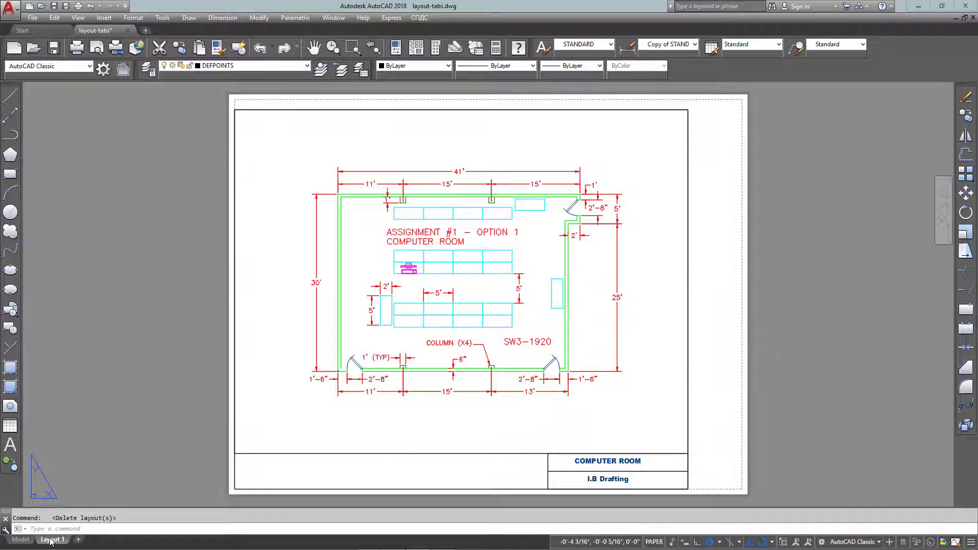
Step: Right-click the Layout 1 tab to bring up its rename options
{"action": "right_click", "coordinate": [53, 539]}
{"action": "type", "text": "8.5x11"}
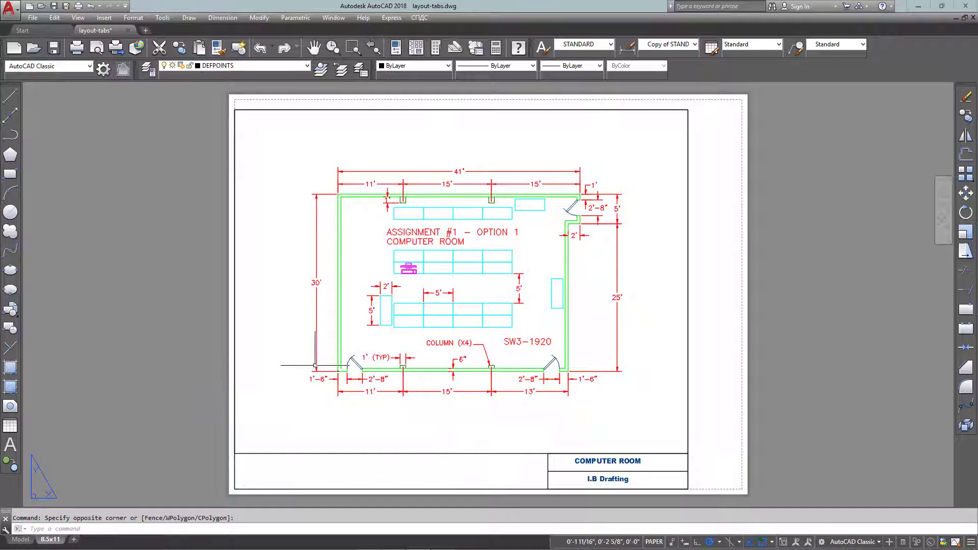
{"action": "mouse_move", "coordinate": [336, 379]}
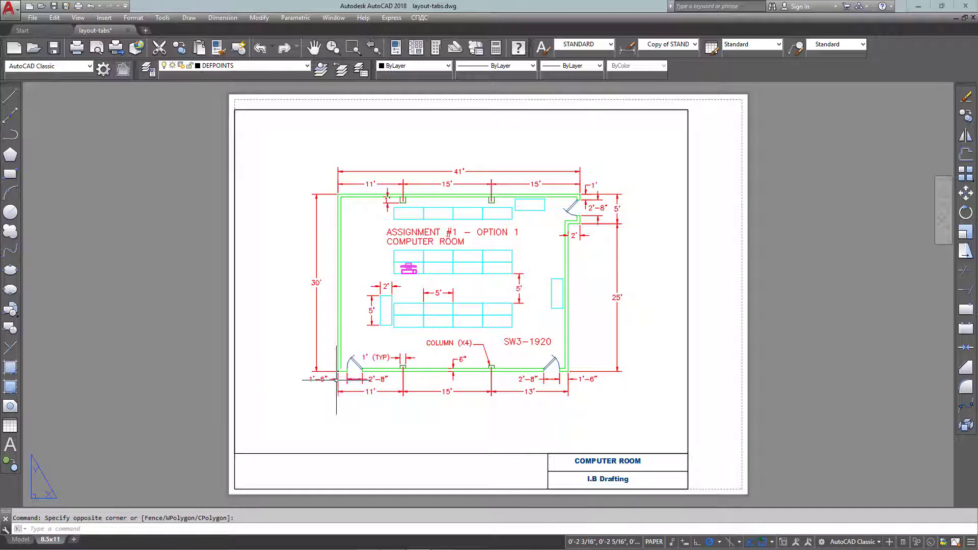